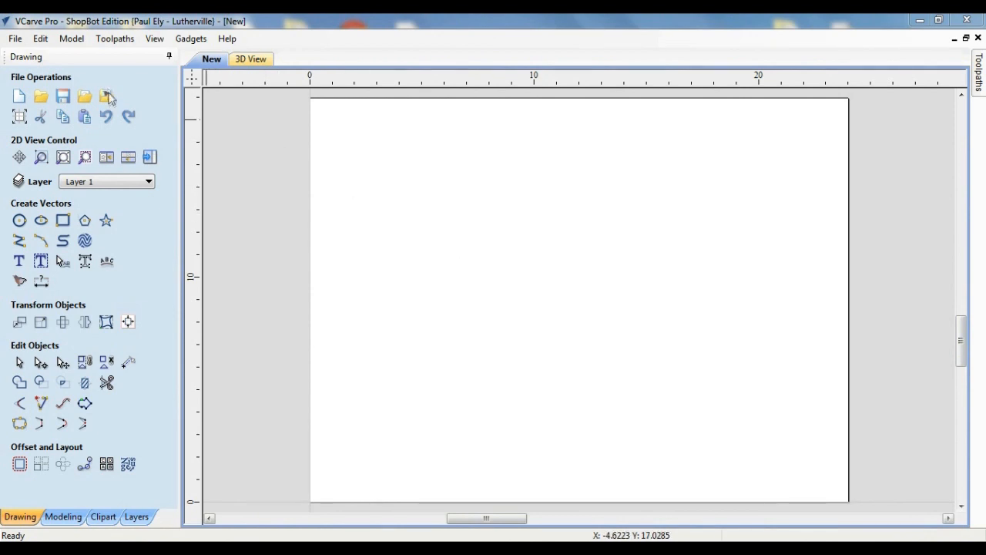
# Import the Brick Alley logo bitmap and trace it in black and white at threshold 0.50.
pyautogui.click(107, 95)
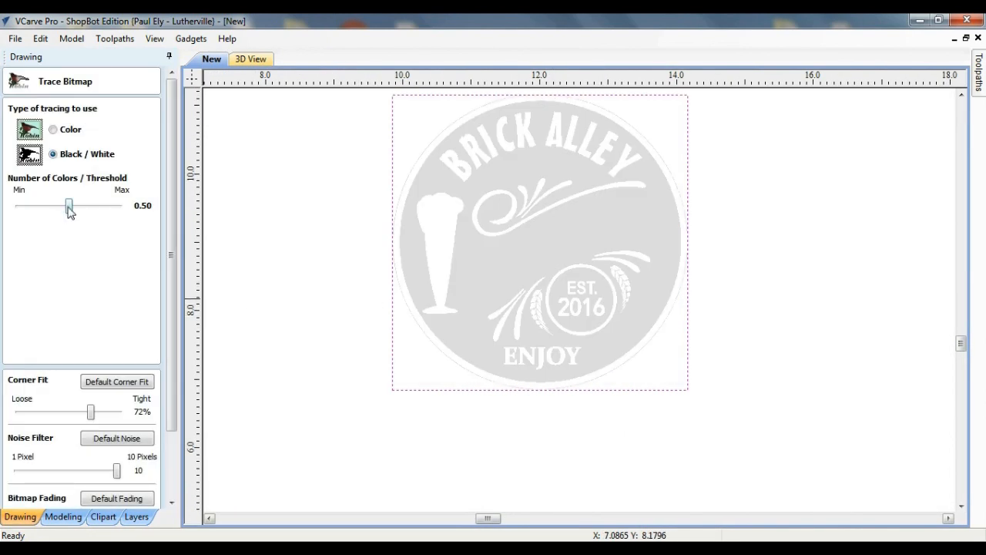
pyautogui.moveTo(68, 205); pyautogui.dragTo(43, 206)
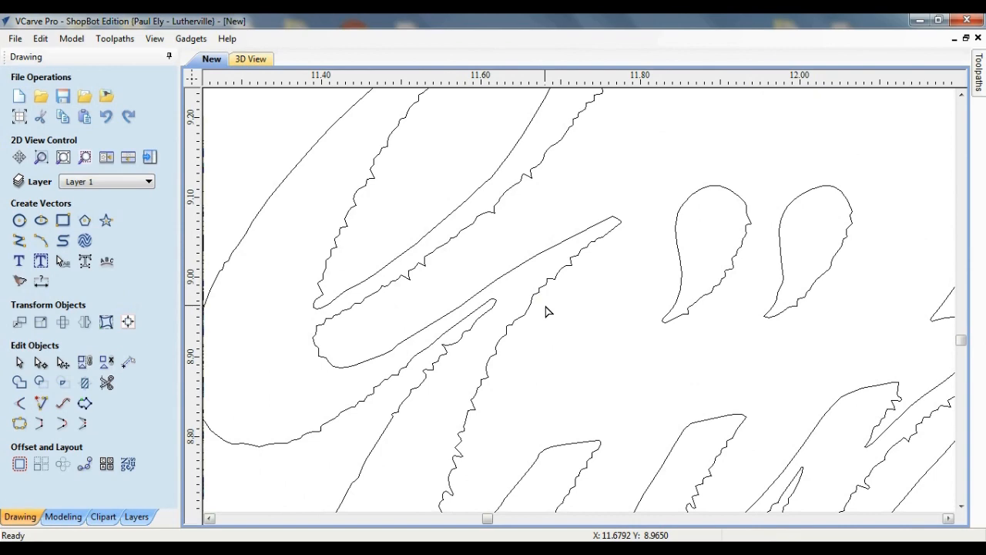
pyautogui.moveTo(530, 312)
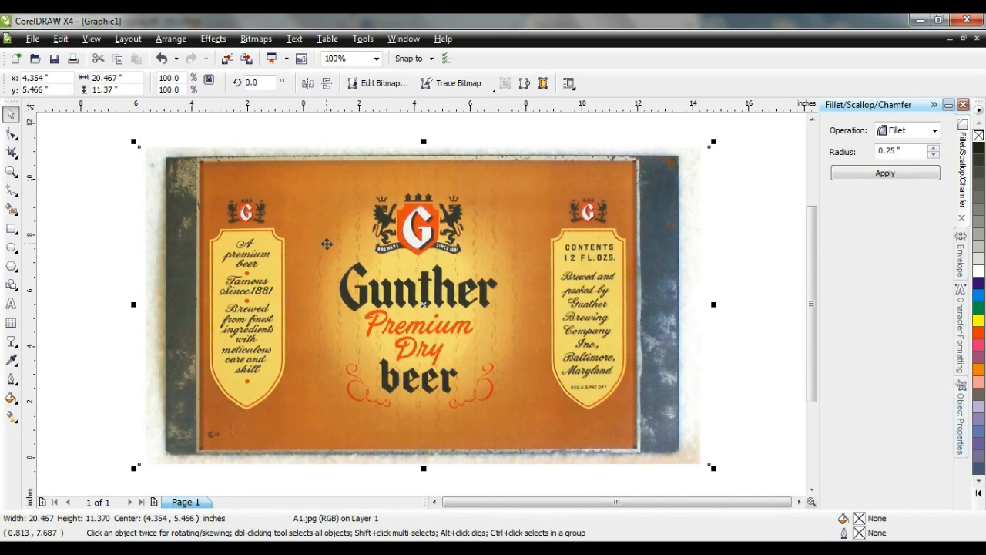
pyautogui.moveTo(12, 341)
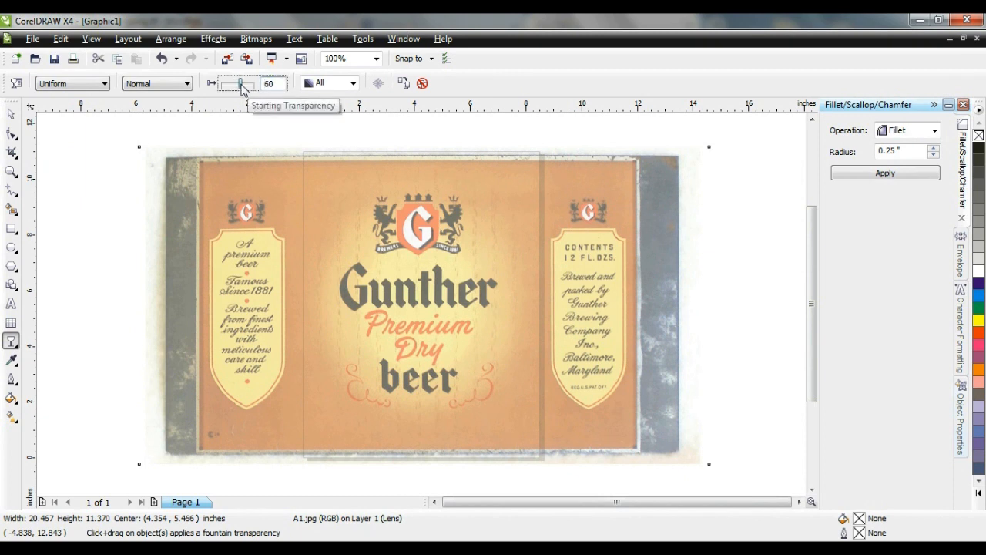
# Fade the Gunther label with uniform transparency 67 and apply Arrange > Lock Object.
pyautogui.moveTo(240, 83); pyautogui.dragTo(245, 84)
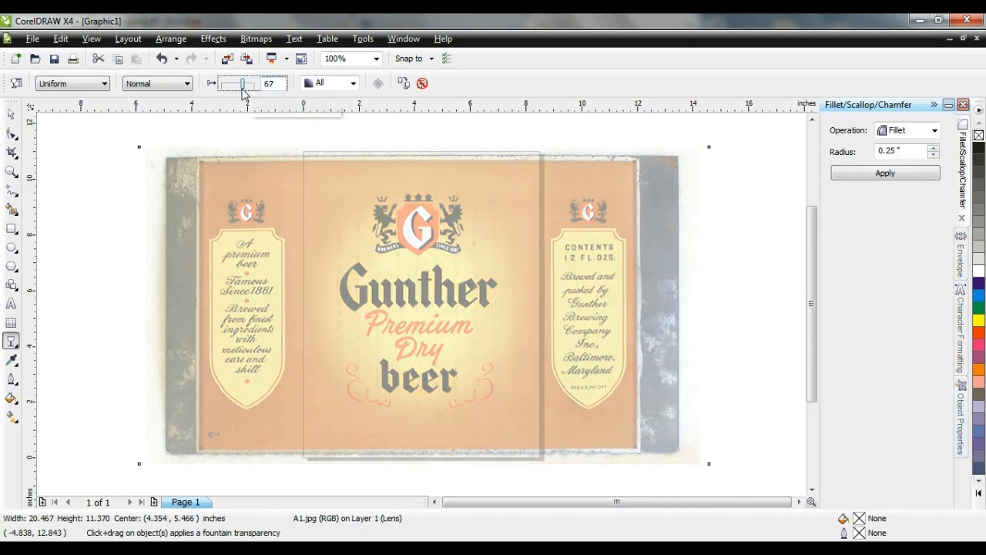
pyautogui.click(11, 122)
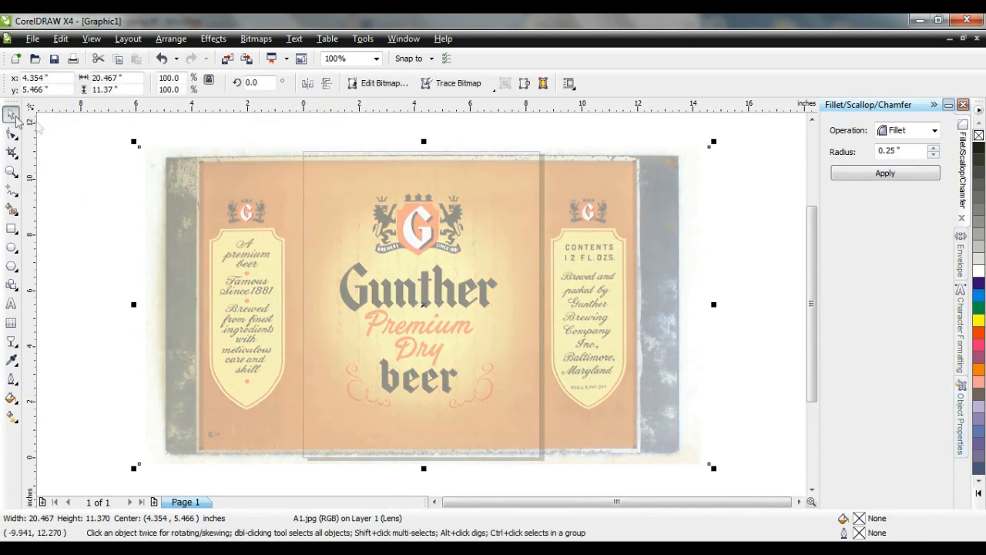
pyautogui.click(170, 38)
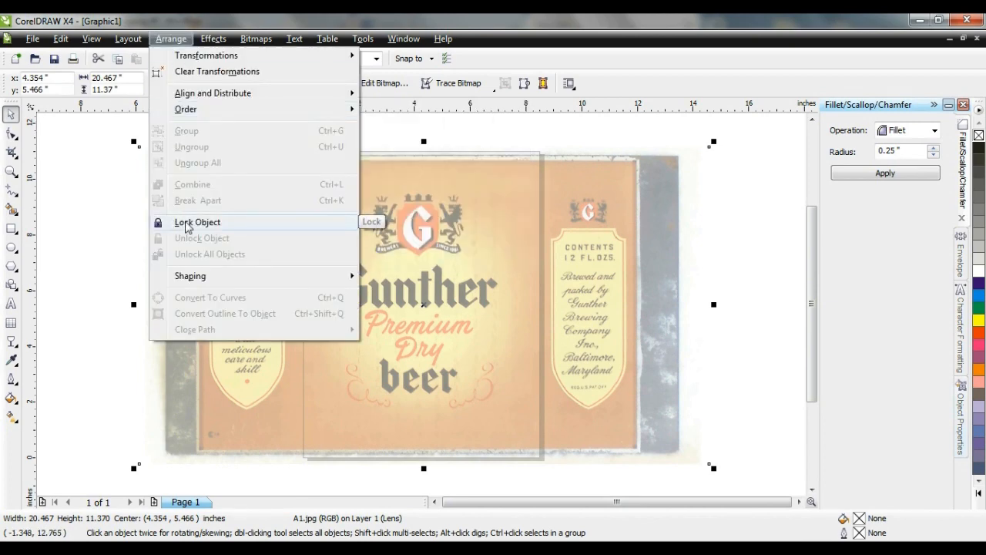
pyautogui.click(198, 222)
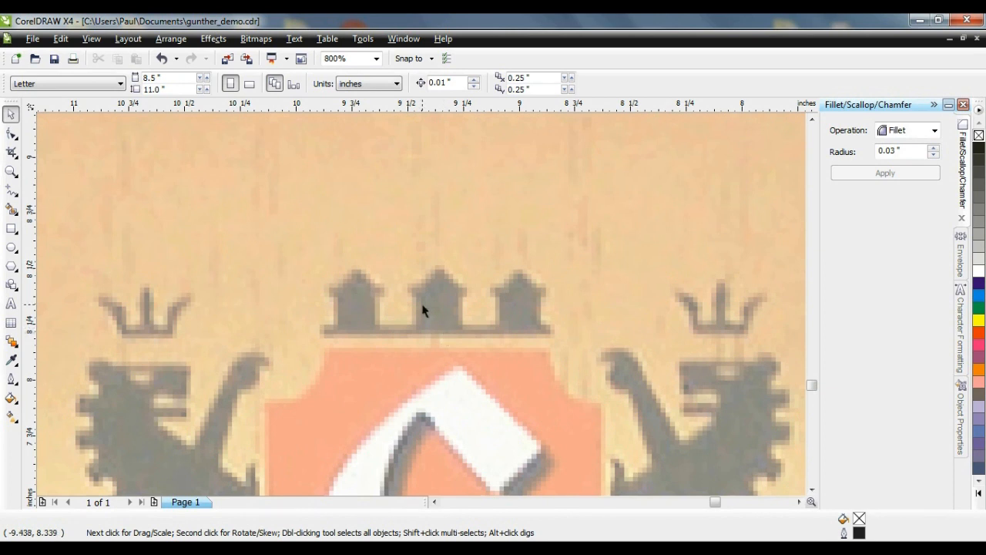
pyautogui.moveTo(448, 334)
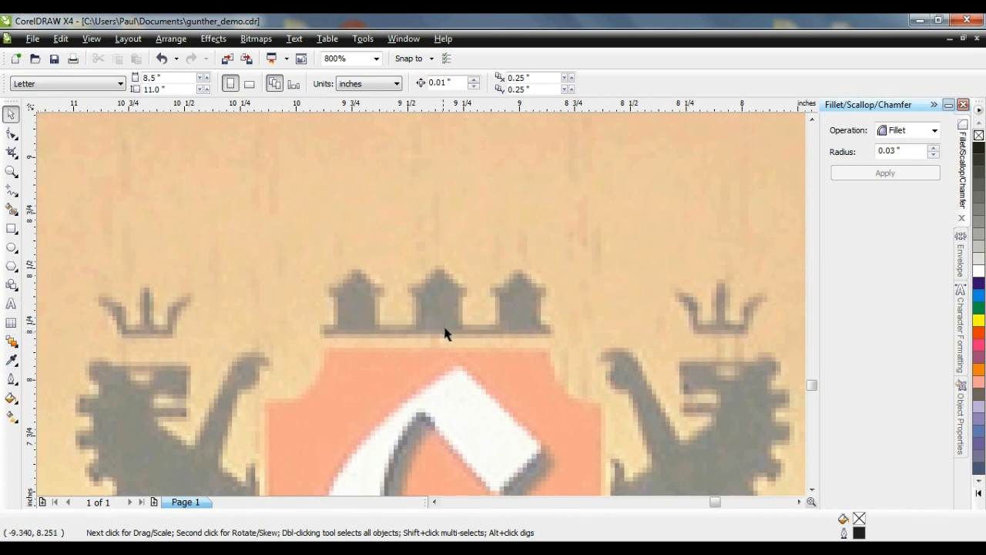
# Draw rectangles over the base bar and first merlon, with a 315° rotated triangle on top.
pyautogui.moveTo(323, 329); pyautogui.dragTo(420, 332)
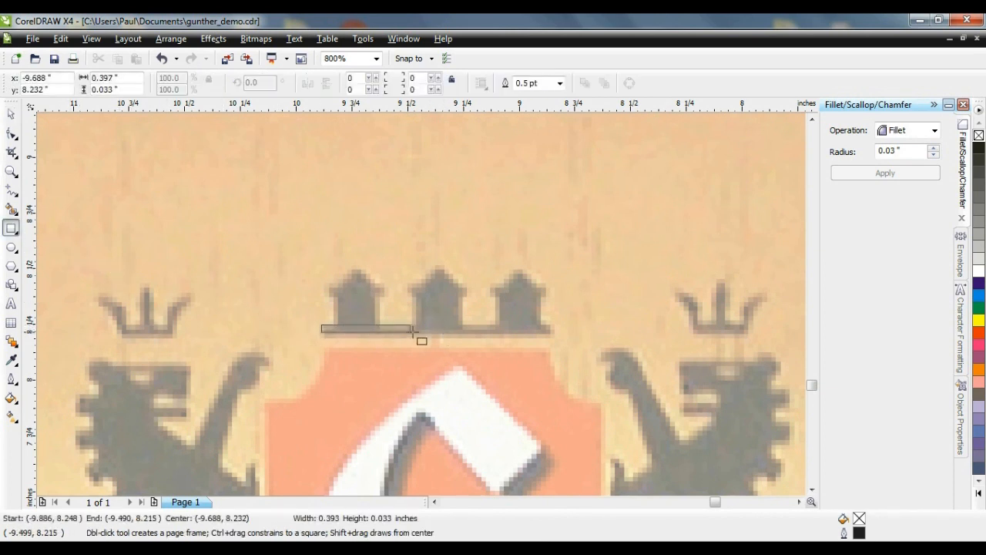
pyautogui.moveTo(322, 328); pyautogui.dragTo(554, 338)
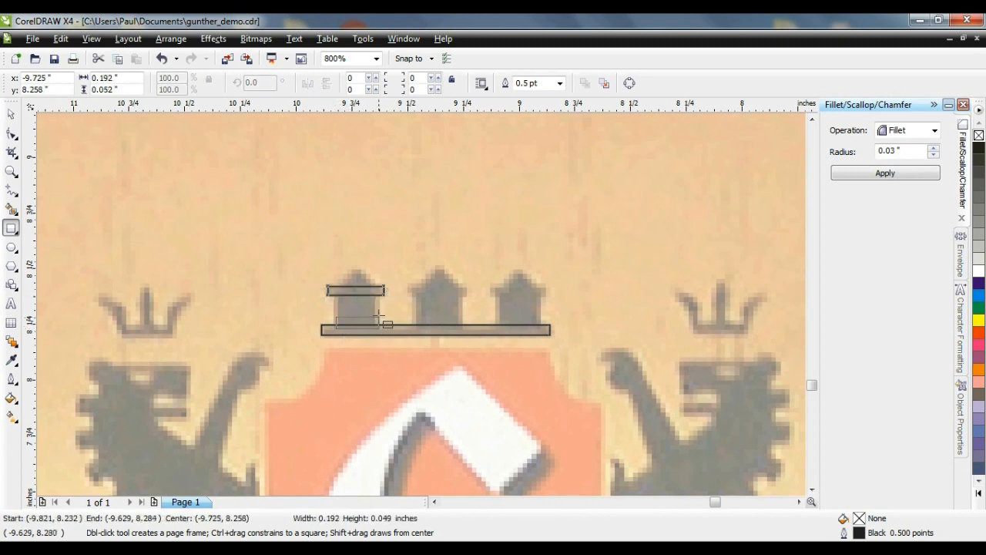
pyautogui.moveTo(358, 300); pyautogui.dragTo(385, 323)
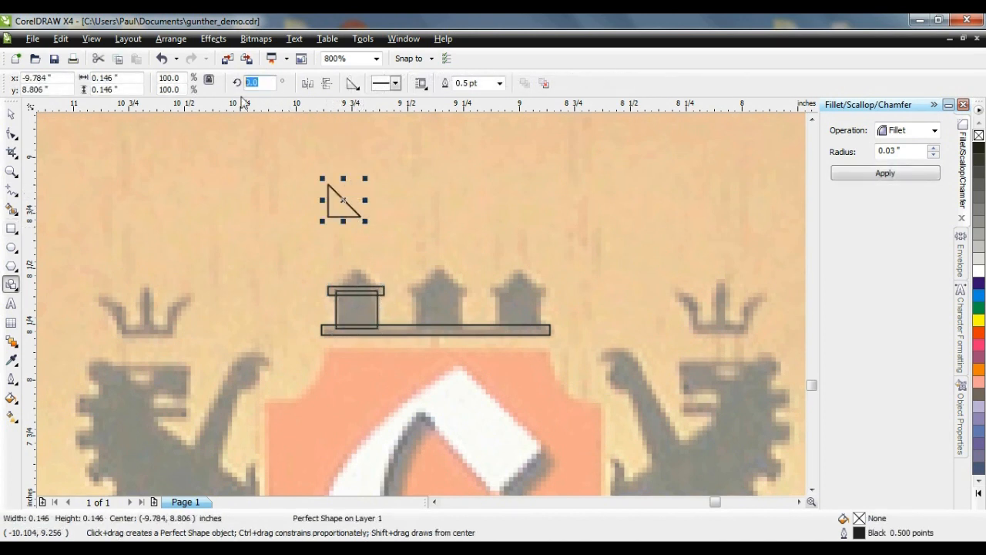
pyautogui.click(326, 84)
pyautogui.write('315')
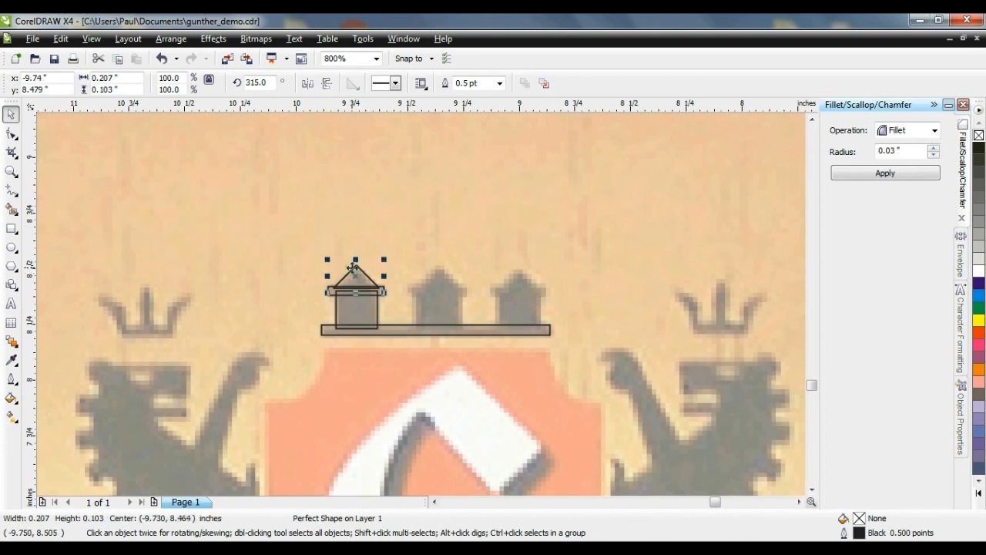
pyautogui.moveTo(203, 208)
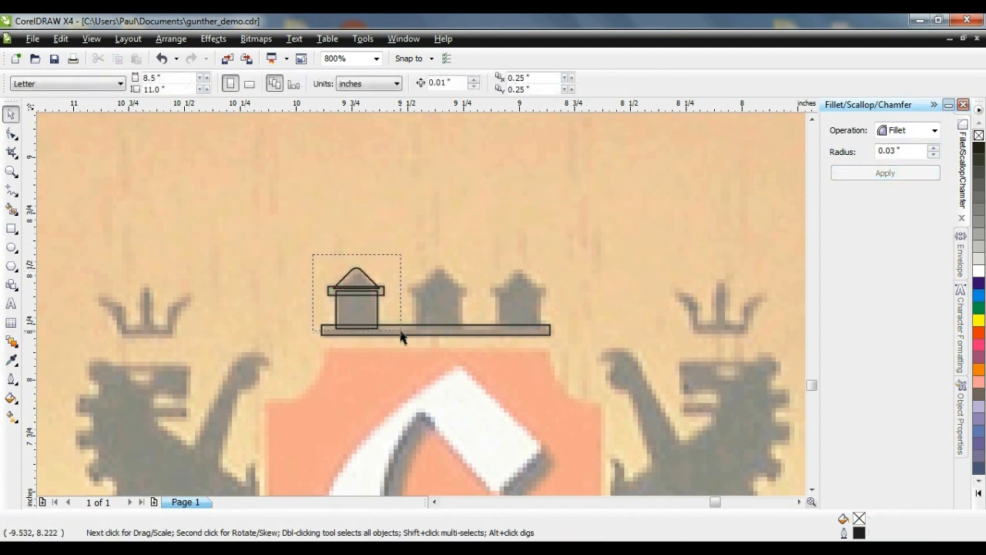
# Duplicate the first merlon shapes onto the second and third crenellations.
pyautogui.click(170, 39)
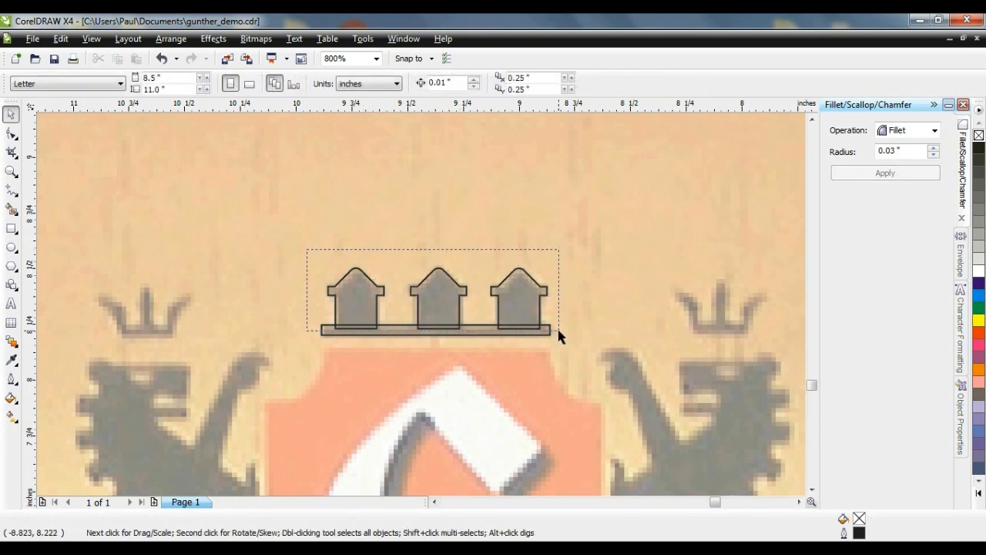
pyautogui.click(435, 297)
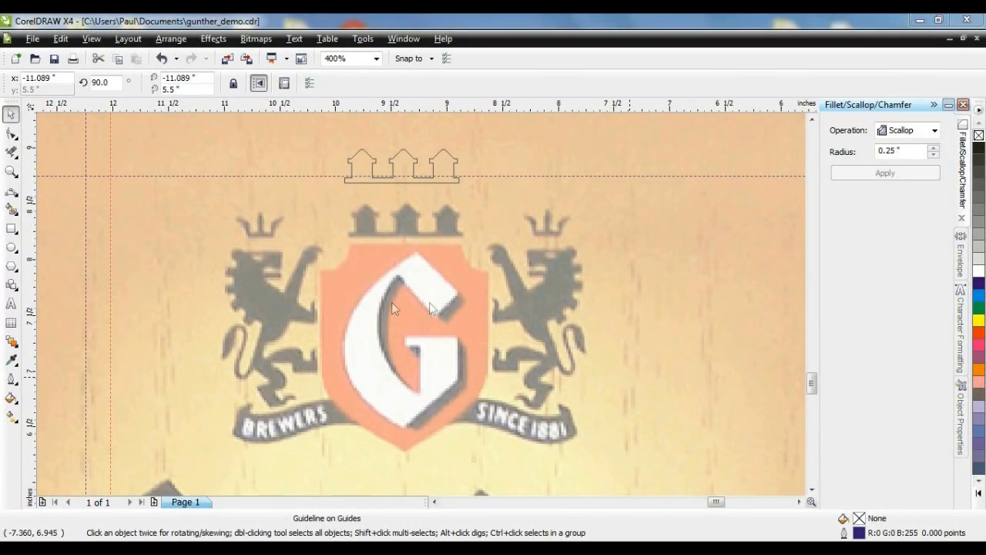
pyautogui.moveTo(363, 328)
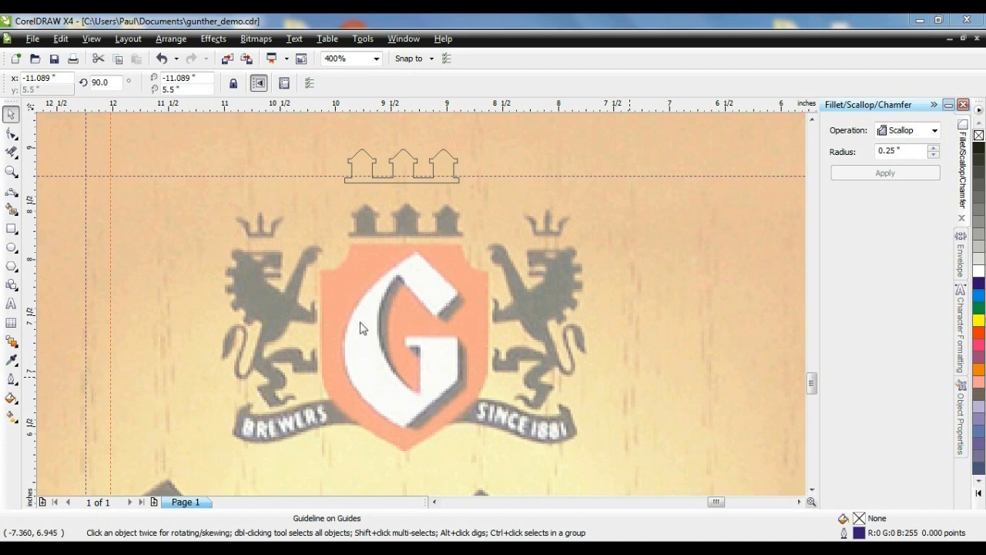
pyautogui.moveTo(362, 266)
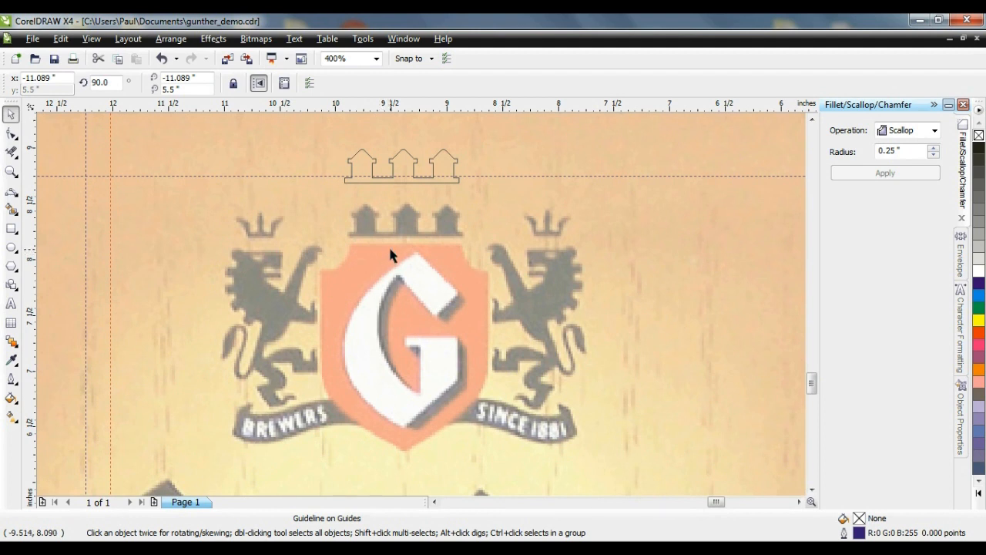
pyautogui.moveTo(131, 311)
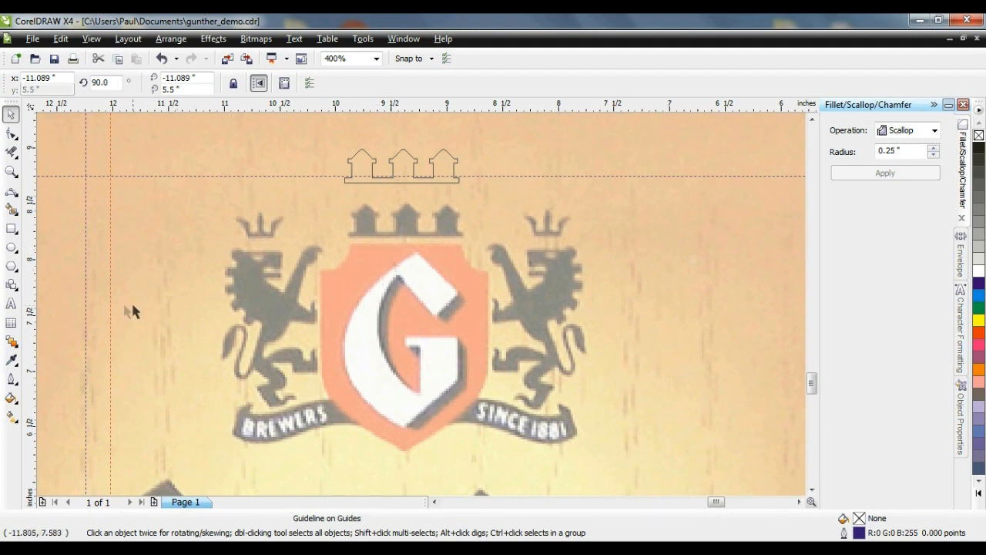
pyautogui.moveTo(110, 309)
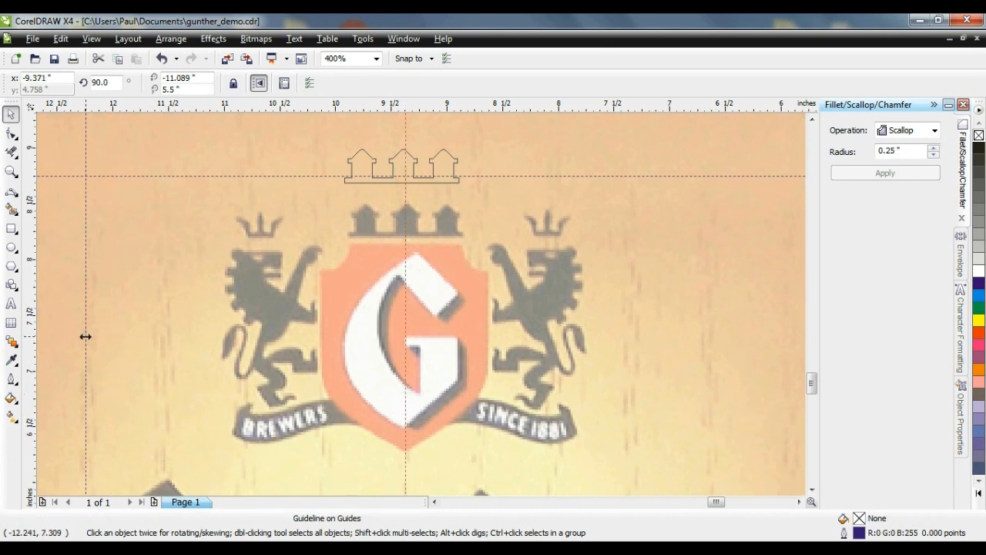
# Drag a vertical guideline through the centre of the shield.
pyautogui.moveTo(86, 336); pyautogui.dragTo(321, 362)
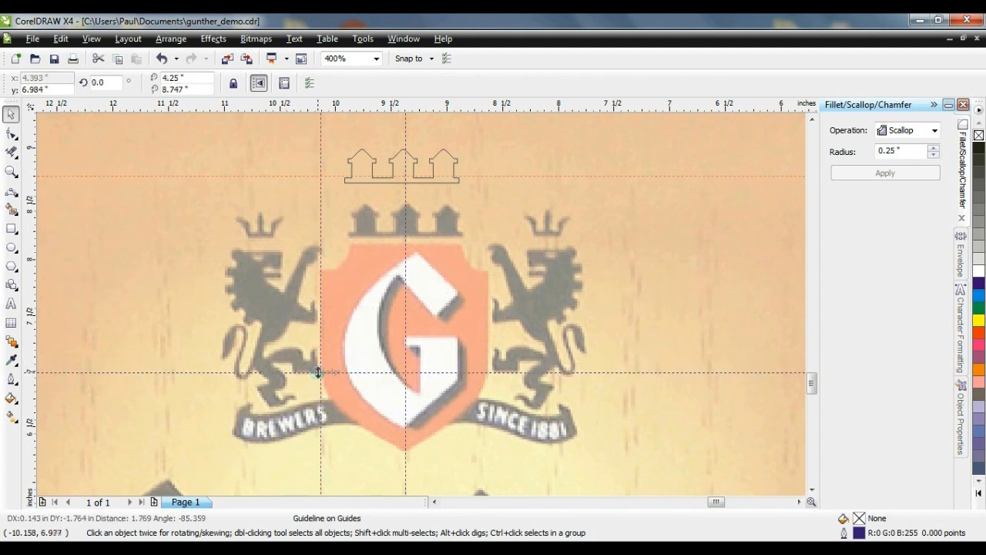
# Trace the shield's left side with the Bezier tool and scallop its top corner node.
pyautogui.click(11, 191)
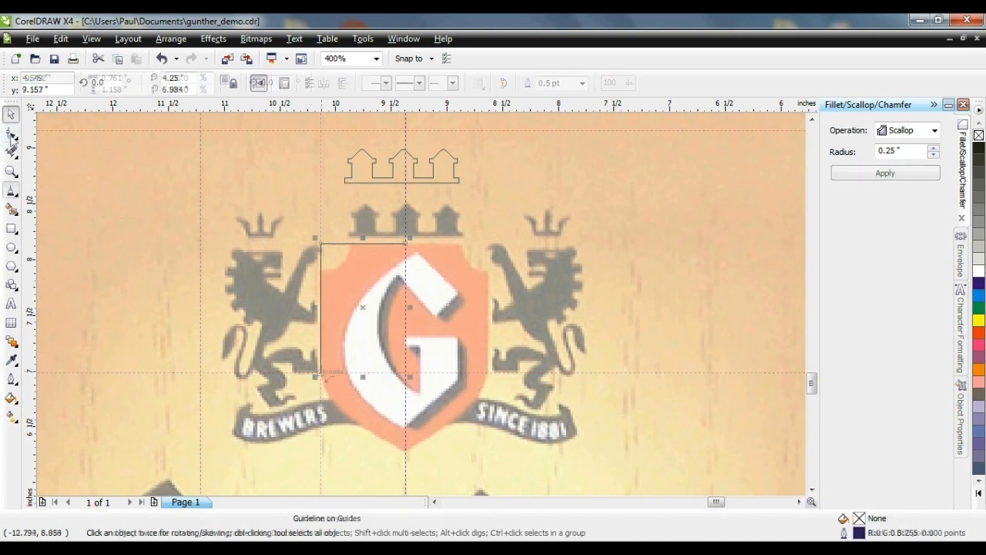
pyautogui.click(11, 133)
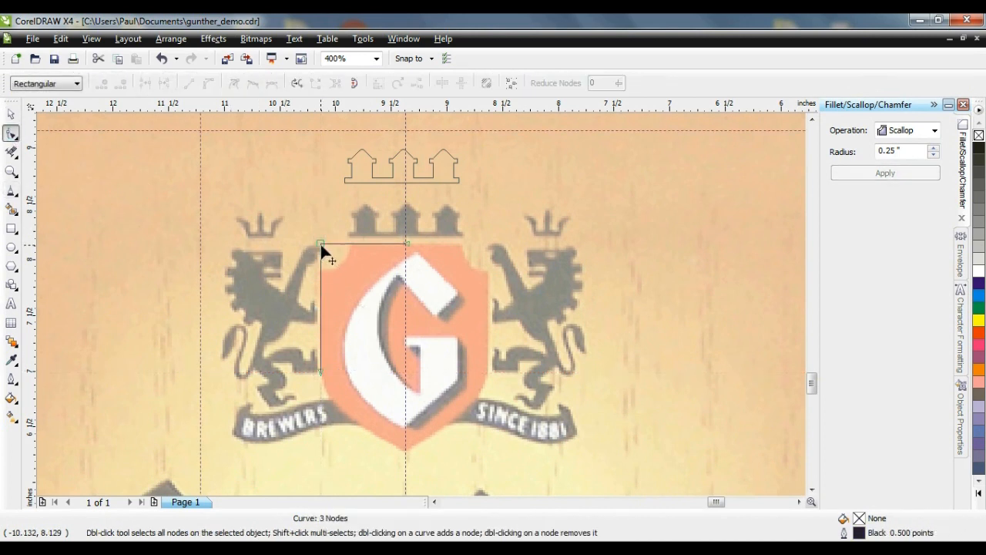
pyautogui.click(321, 243)
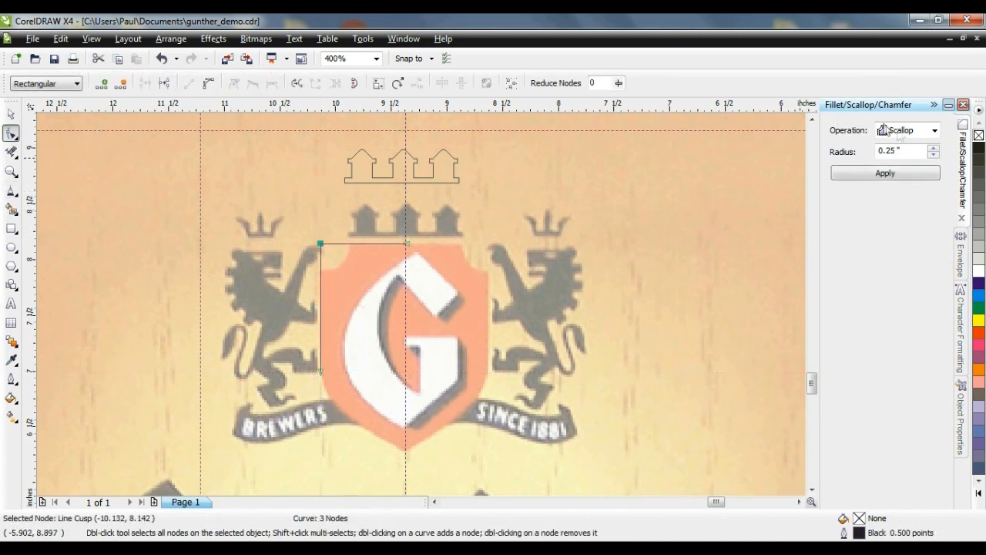
pyautogui.click(885, 173)
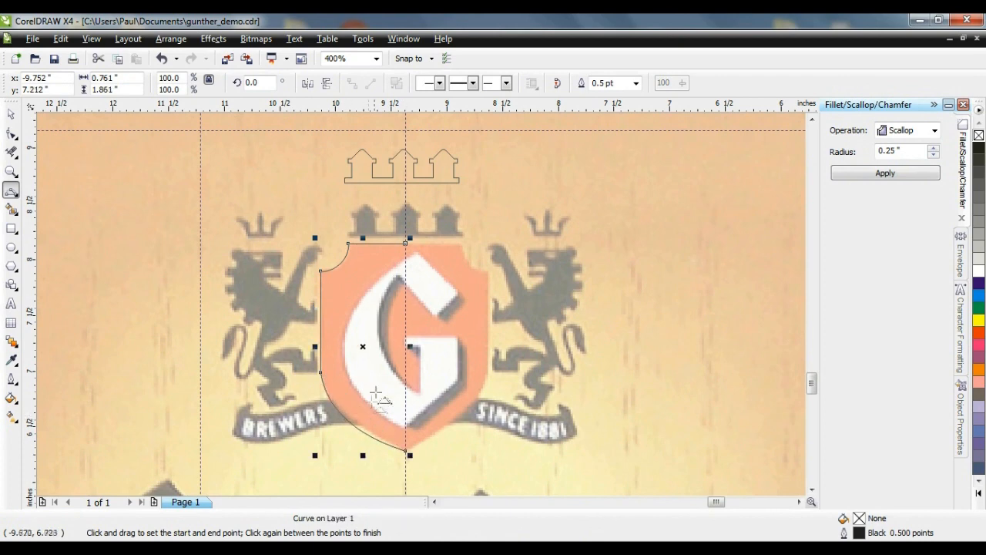
pyautogui.scroll(-3)
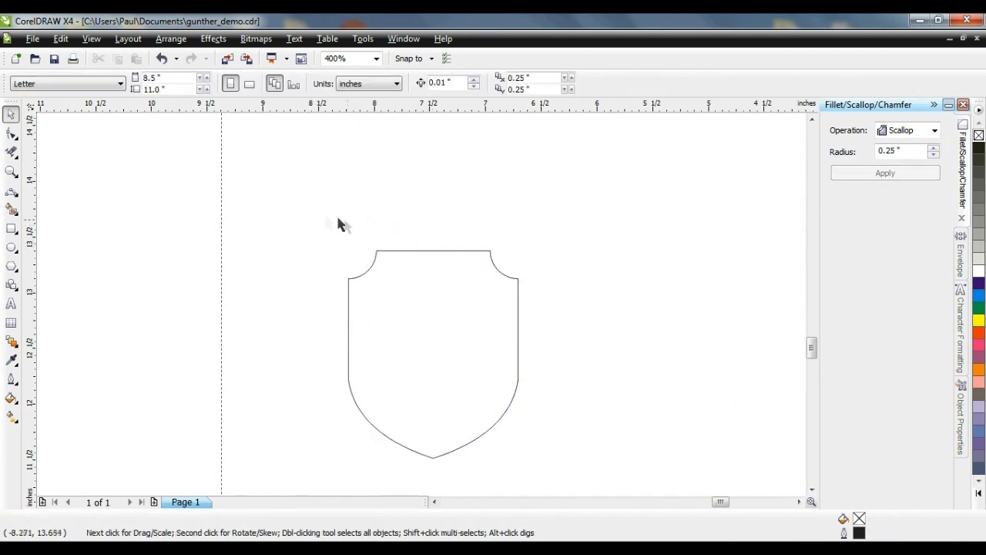
pyautogui.moveTo(430, 254)
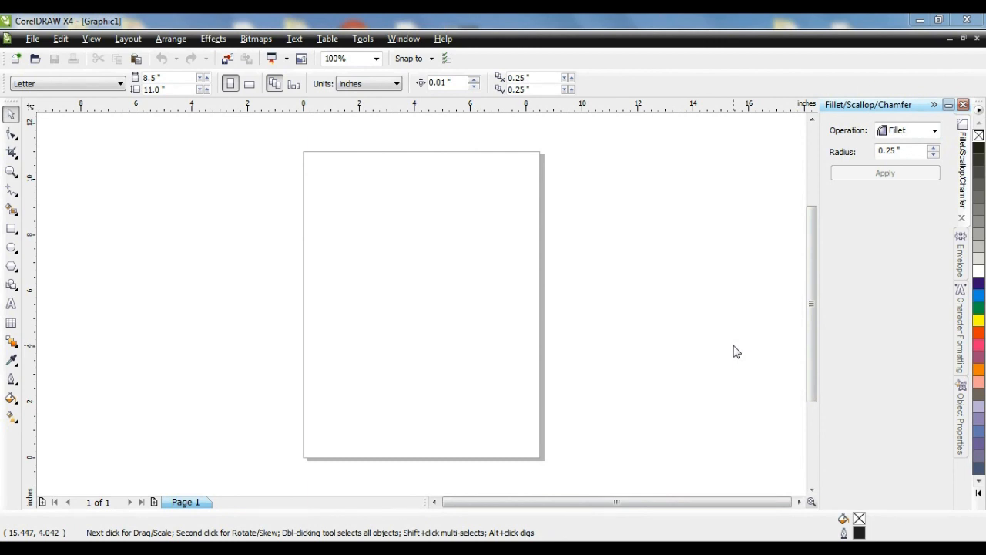
# Zoom to 800% and Bezier-trace the stroke's upper, right and lower edges.
pyautogui.write('800')
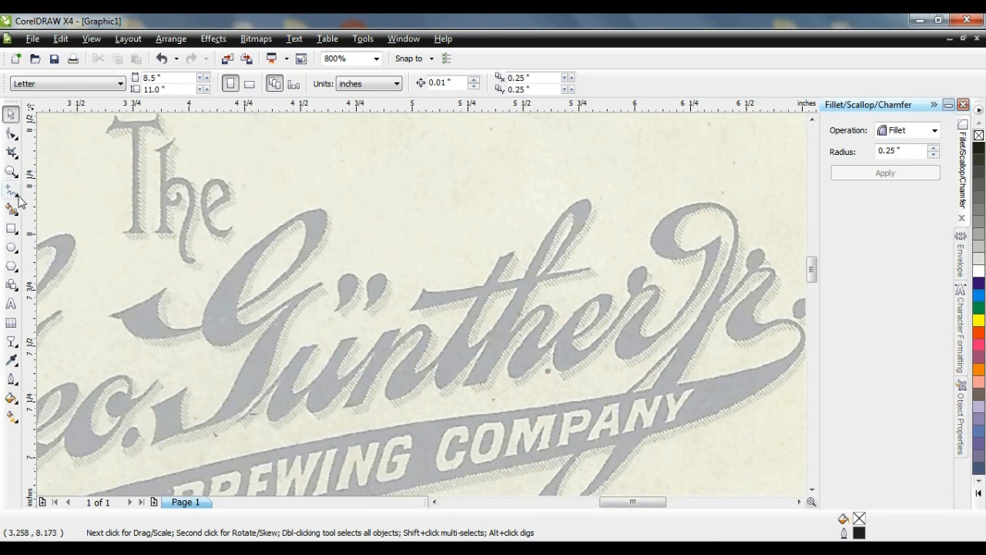
pyautogui.click(12, 195)
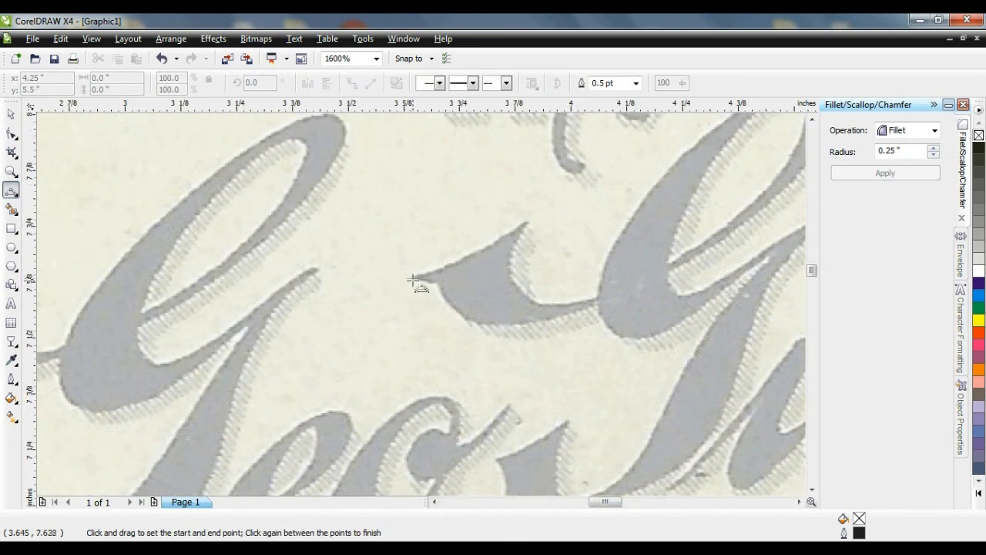
pyautogui.moveTo(414, 279); pyautogui.dragTo(427, 277)
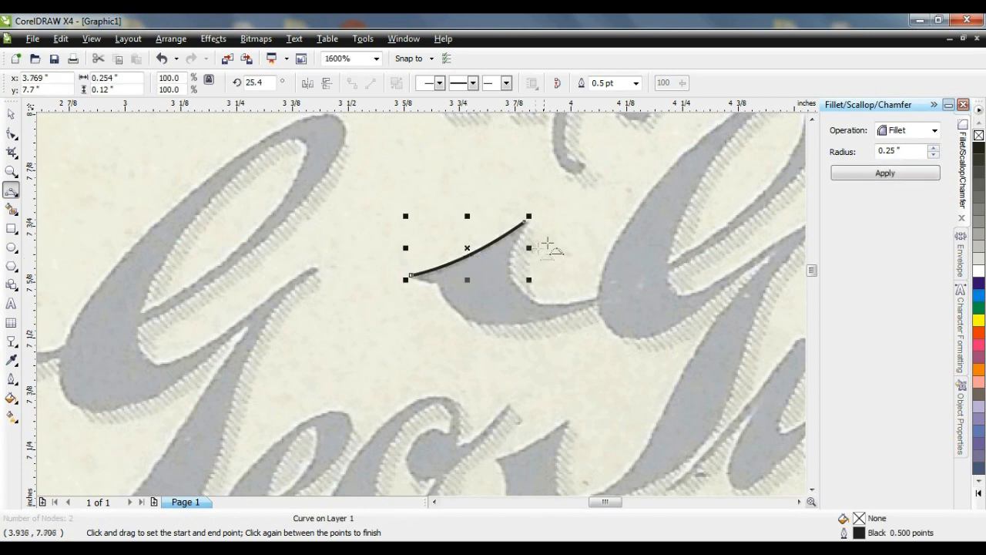
pyautogui.moveTo(528, 247); pyautogui.dragTo(561, 299)
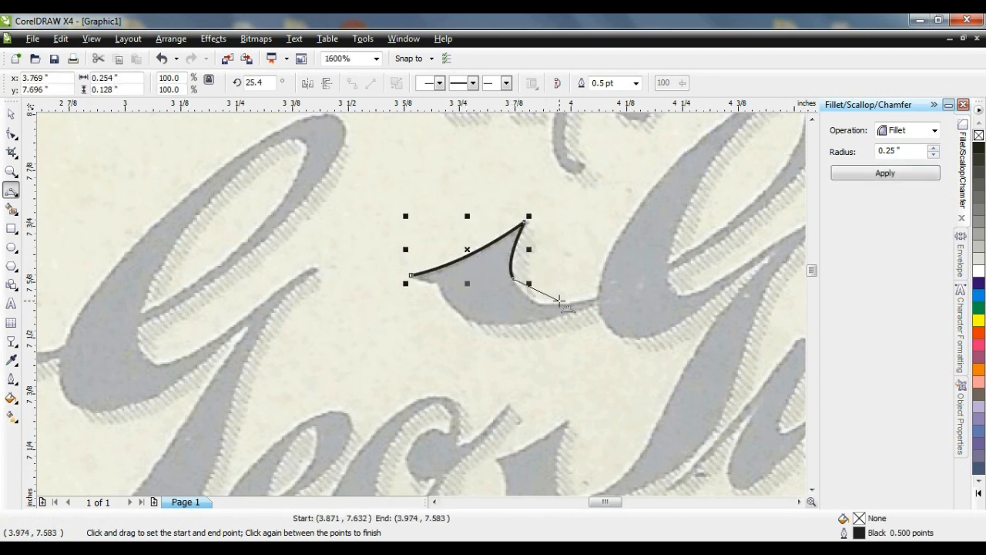
pyautogui.moveTo(555, 300); pyautogui.dragTo(674, 162)
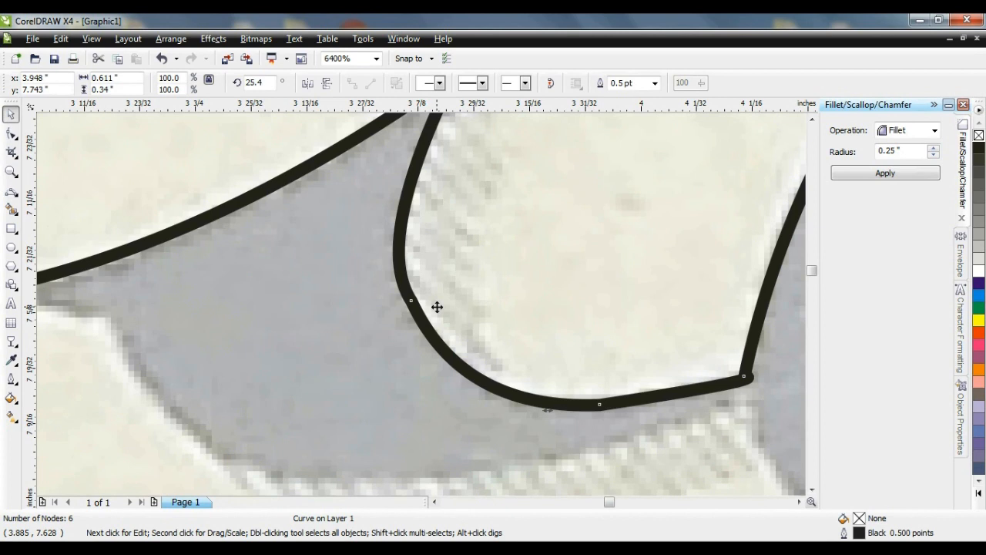
# Adjust the bend nodes' control handles so the curve follows the G's edge.
pyautogui.click(11, 134)
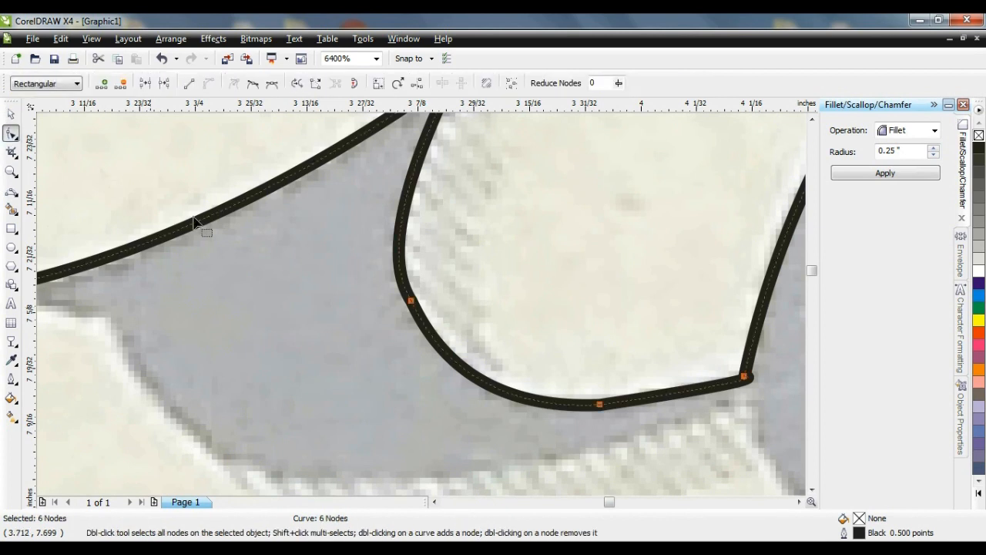
pyautogui.click(409, 300)
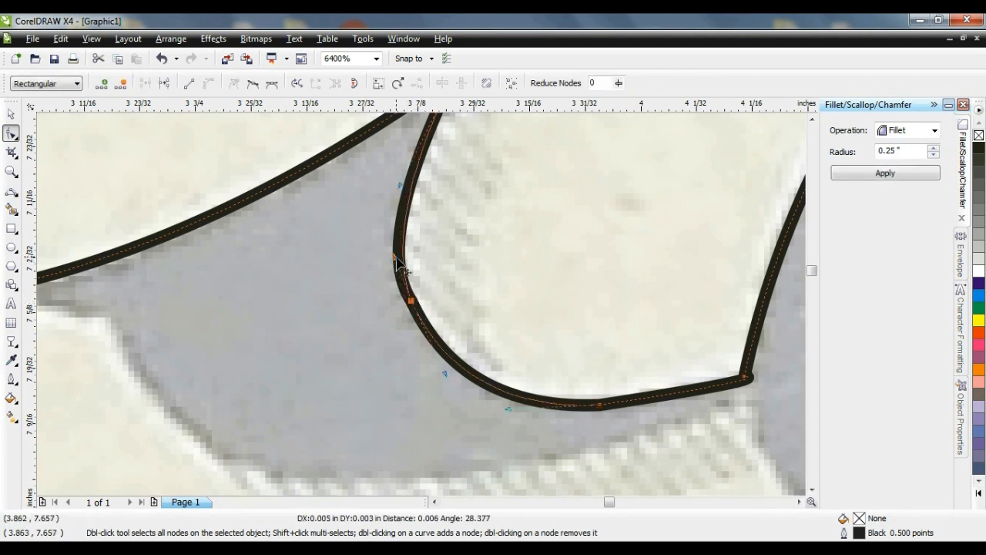
pyautogui.click(399, 255)
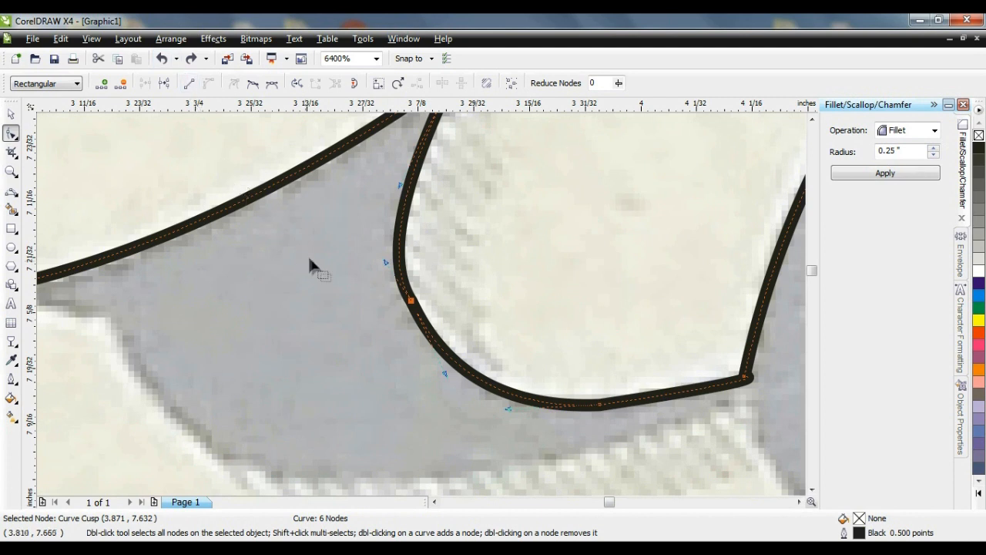
pyautogui.moveTo(254, 84)
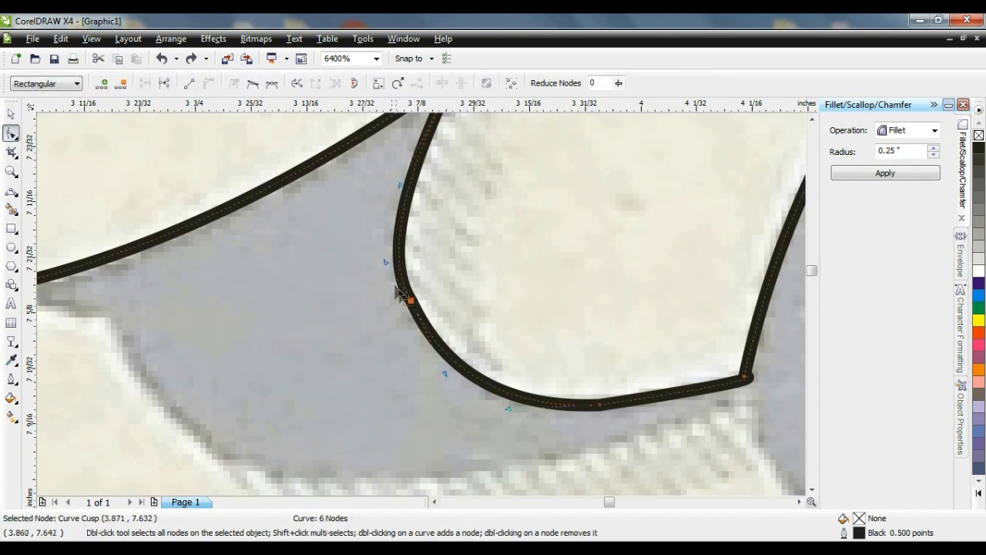
pyautogui.click(123, 83)
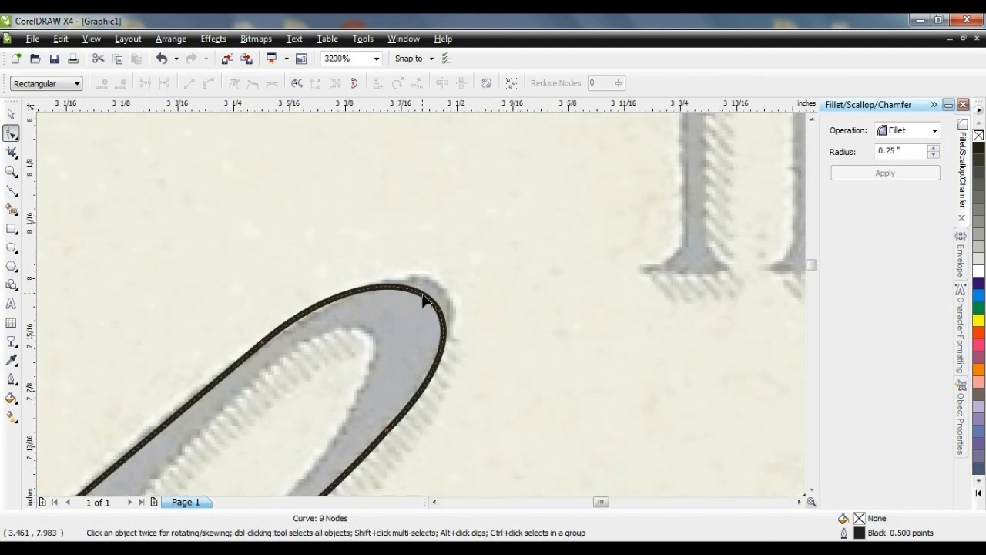
pyautogui.click(426, 296)
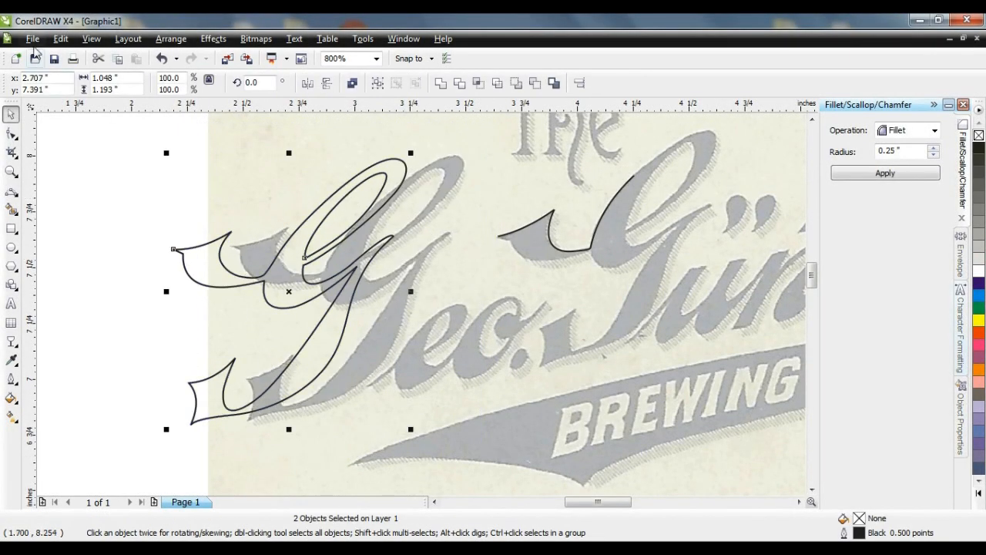
pyautogui.moveTo(73, 243)
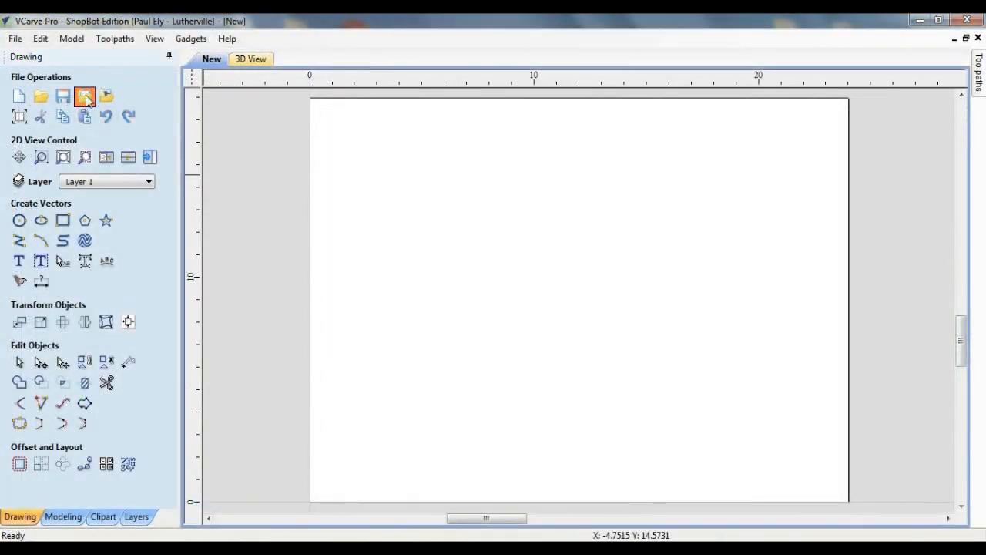
# Import the exported G lettering vectors into the new VCarve Pro job.
pyautogui.click(85, 95)
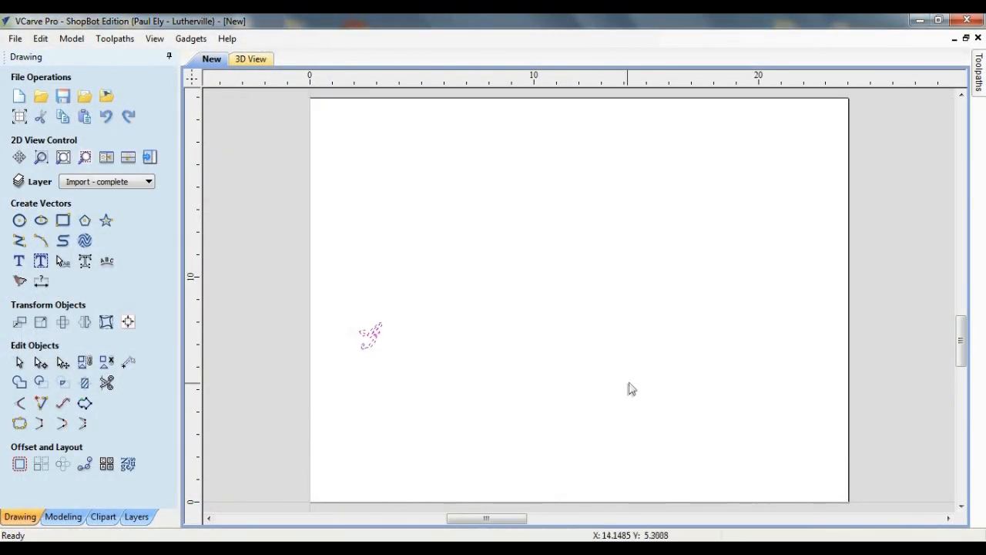